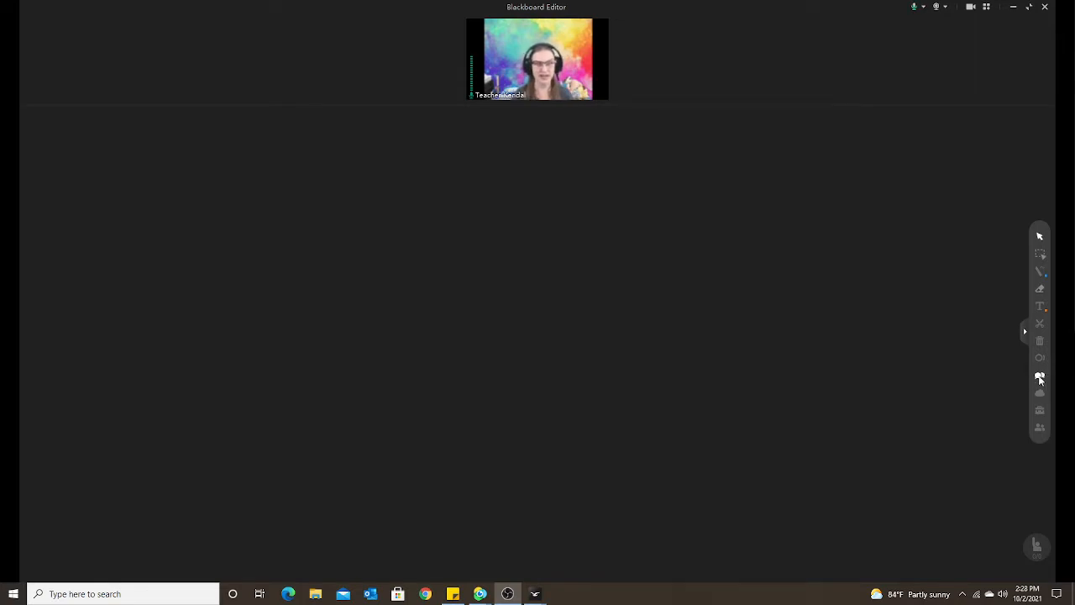
mouse_move(1039, 394)
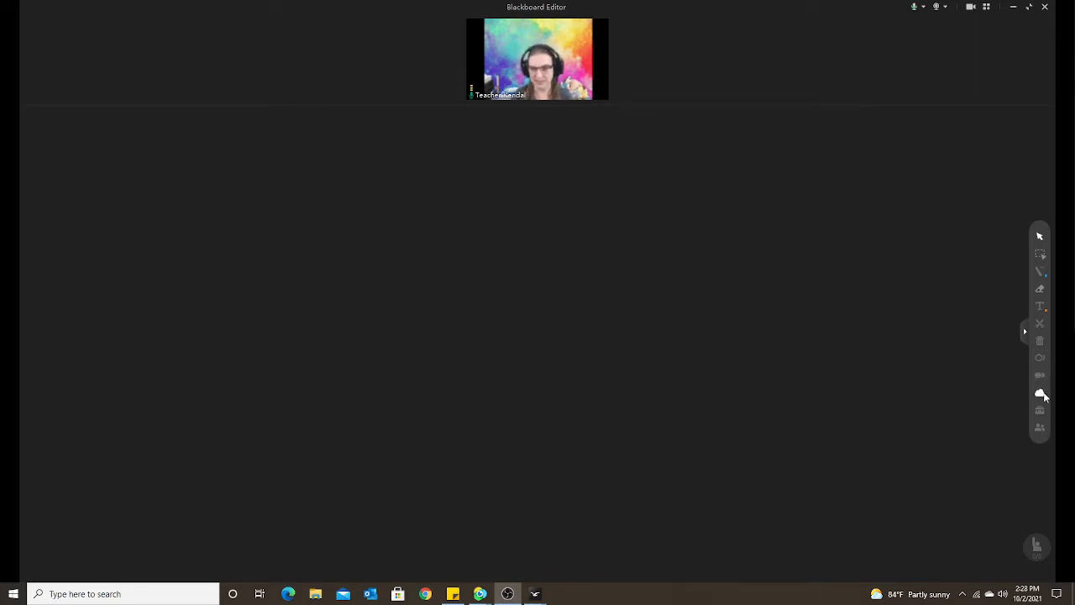
- Open Unit 8A - Phonics.pptx from the Winnie folder in My Drive on the cloud drive
left_click(1040, 394)
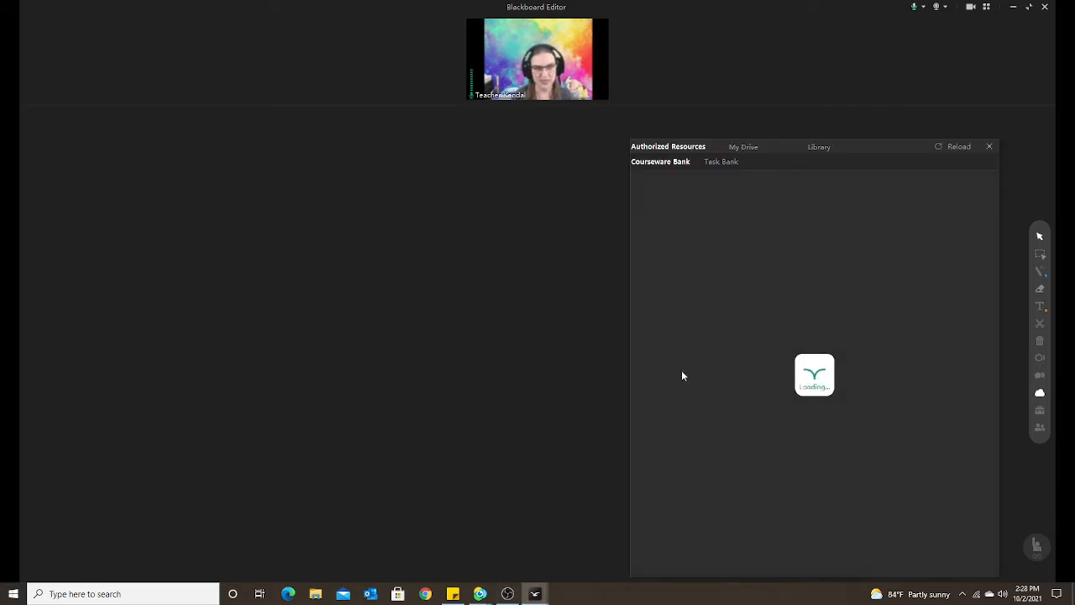
left_click(742, 146)
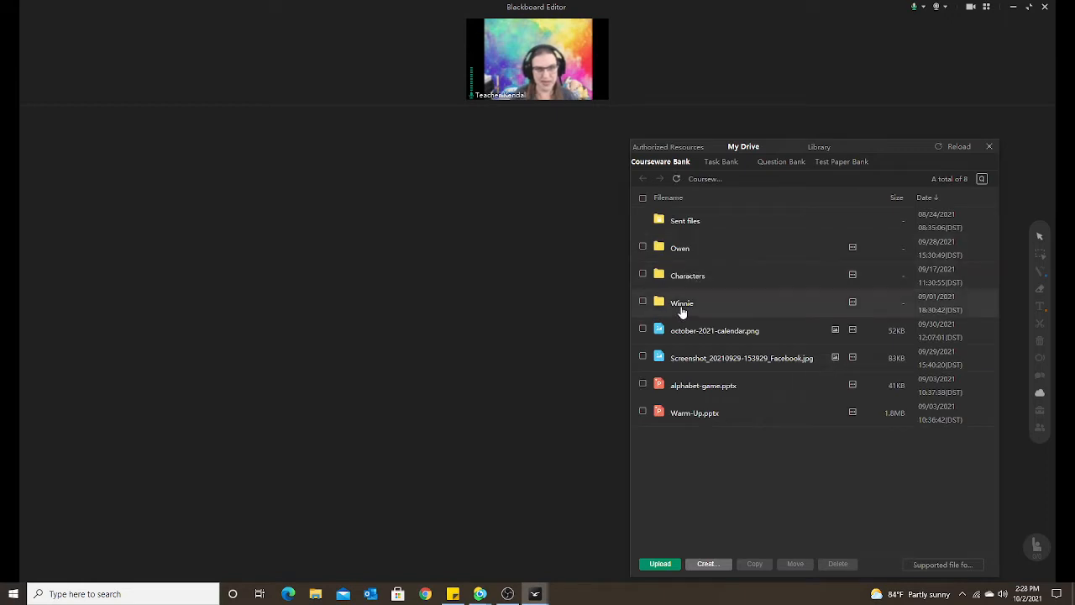
double_click(682, 303)
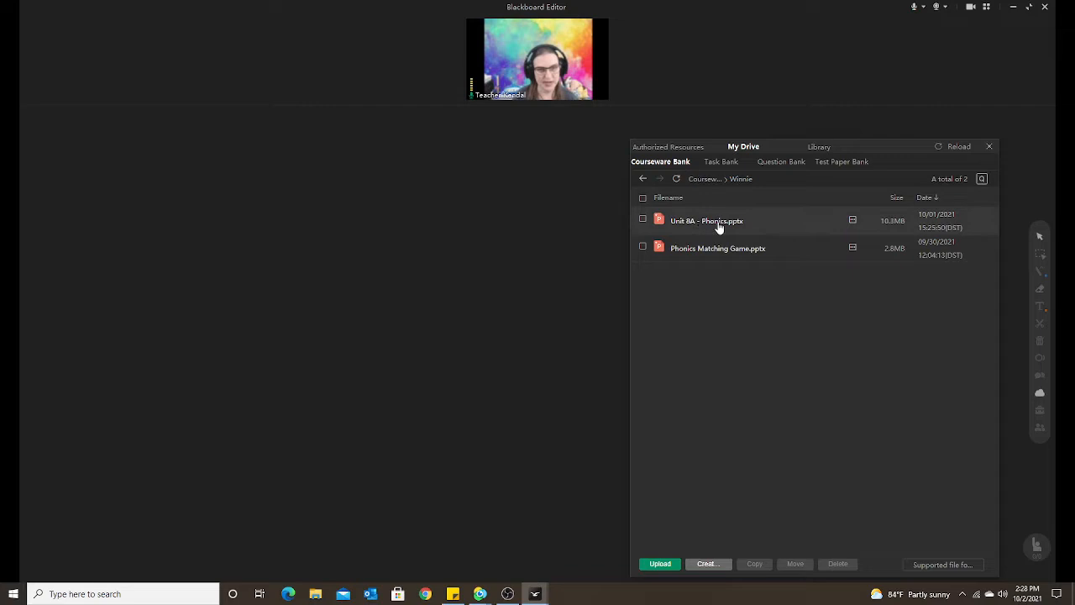
double_click(706, 221)
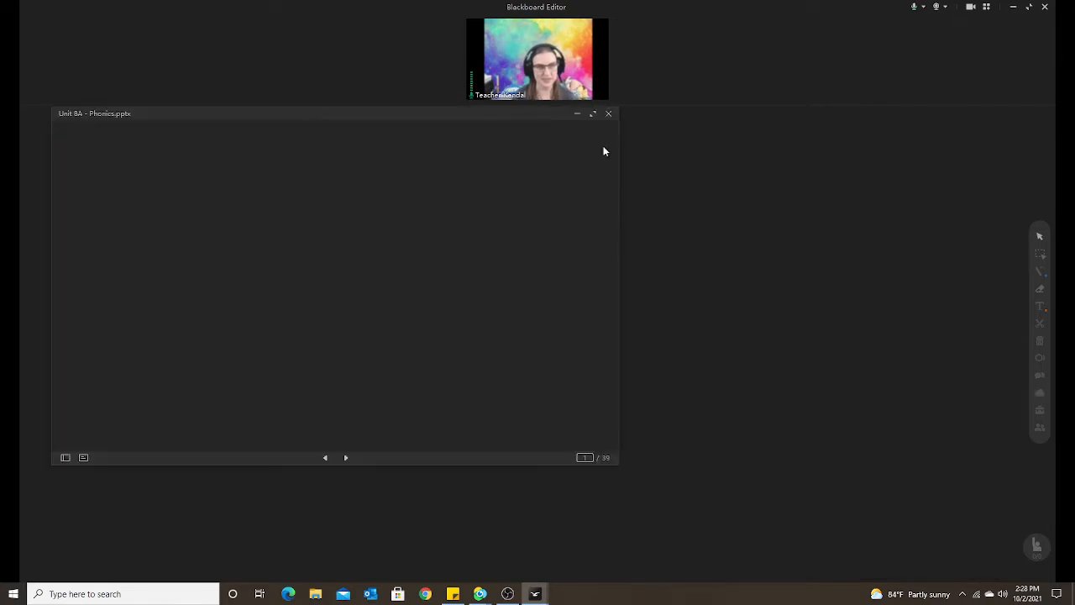
- Maximize the phonics slideshow and step through animations revealing the letters b and l
left_click(592, 113)
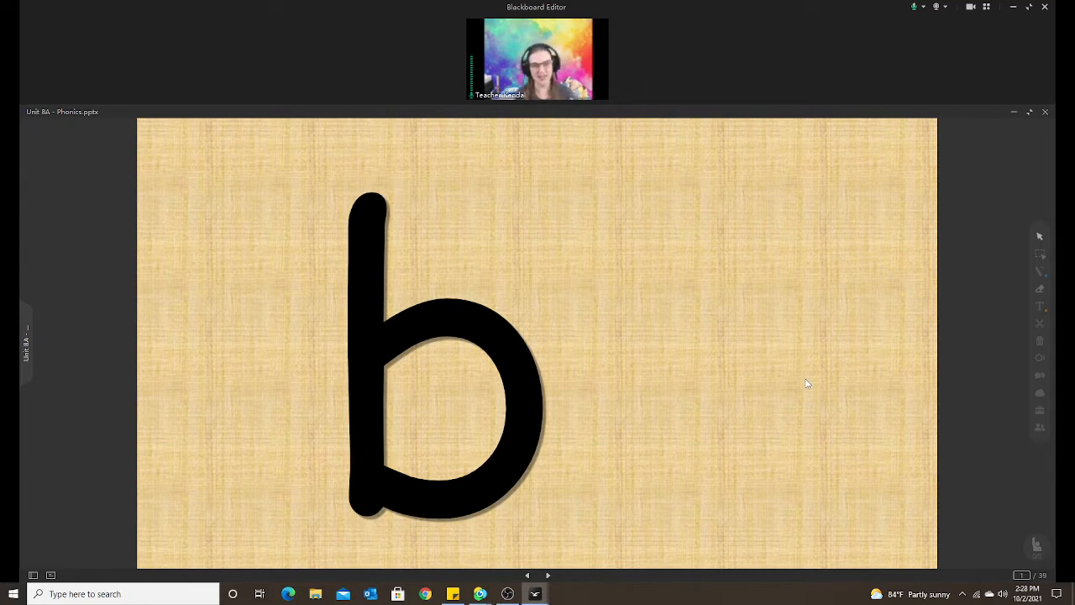
mouse_move(737, 386)
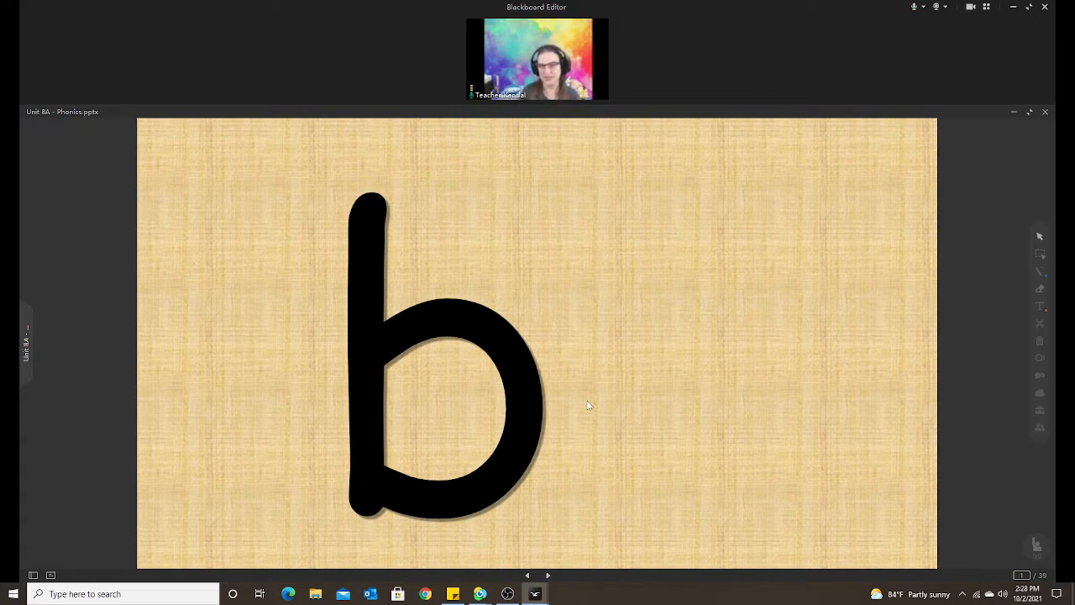
mouse_move(596, 535)
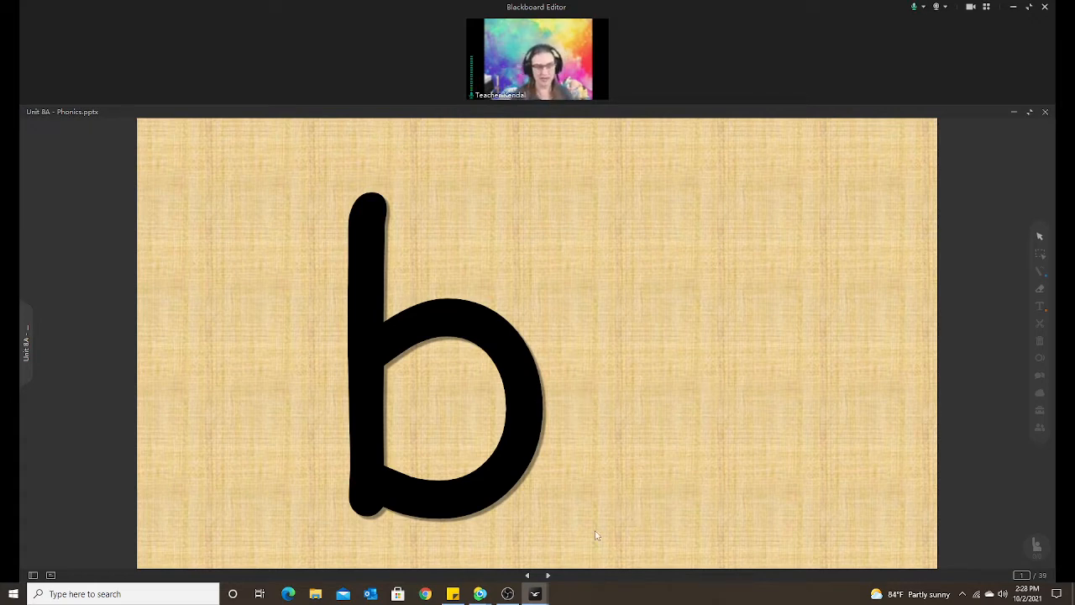
left_click(547, 575)
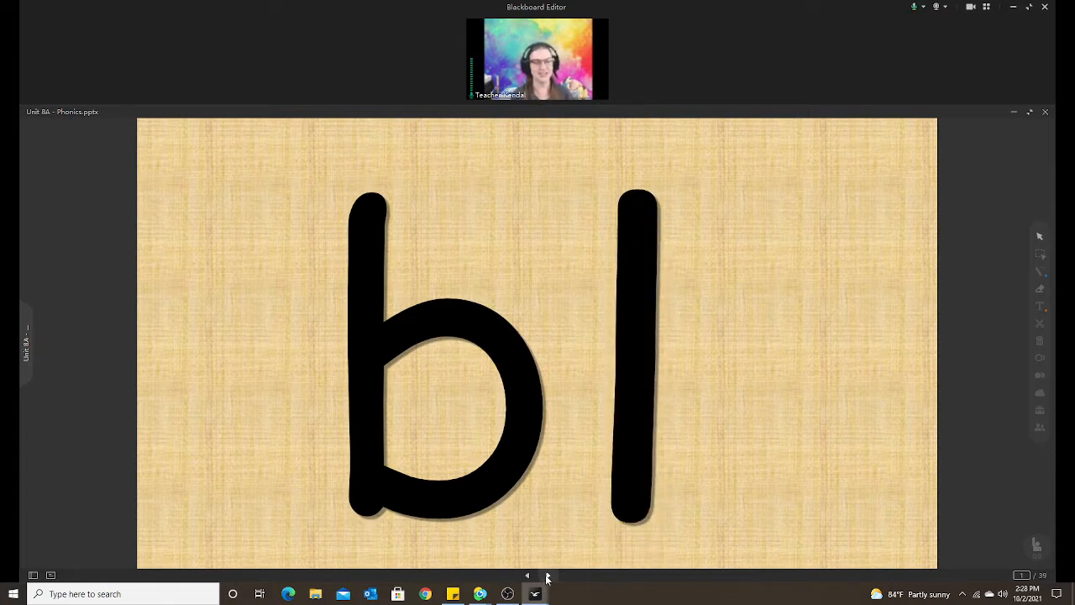
left_click(548, 575)
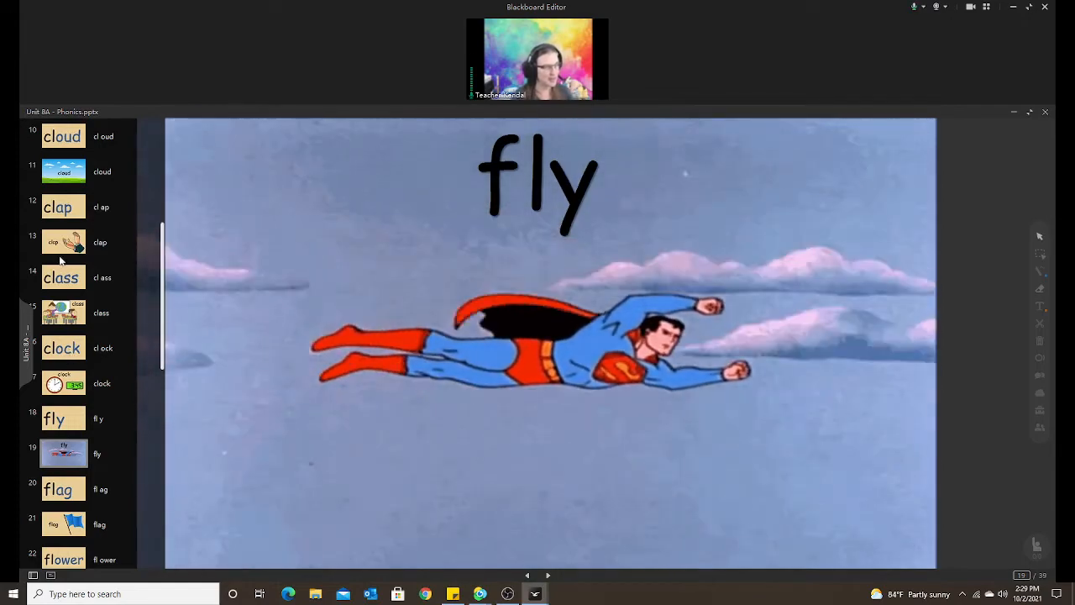
- Jump to slide 24, the 'blue' paint-splat quiz, from the thumbnail panel
left_click(64, 242)
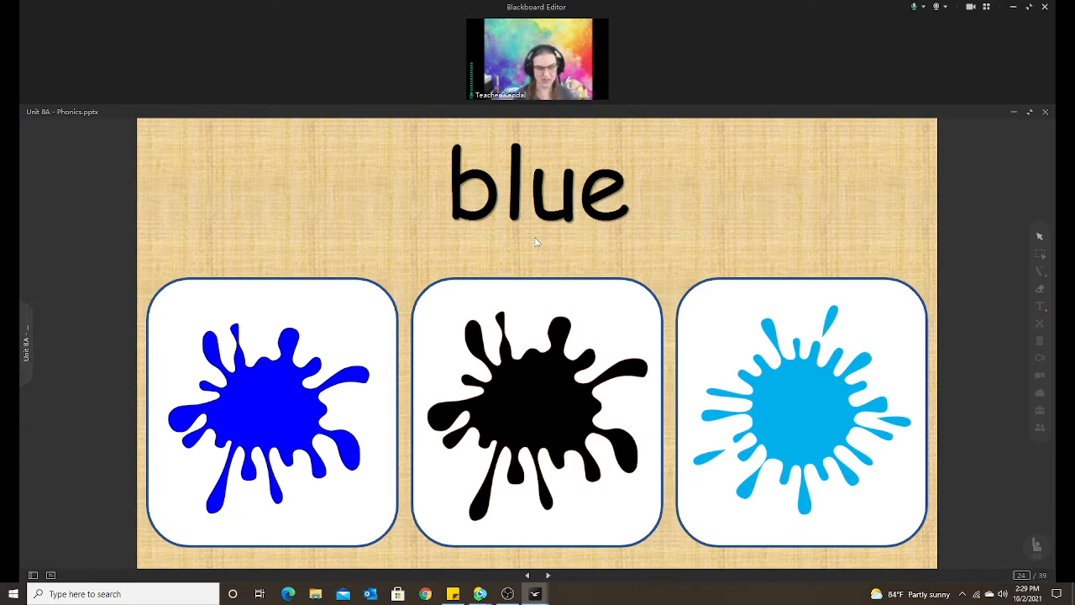
mouse_move(797, 241)
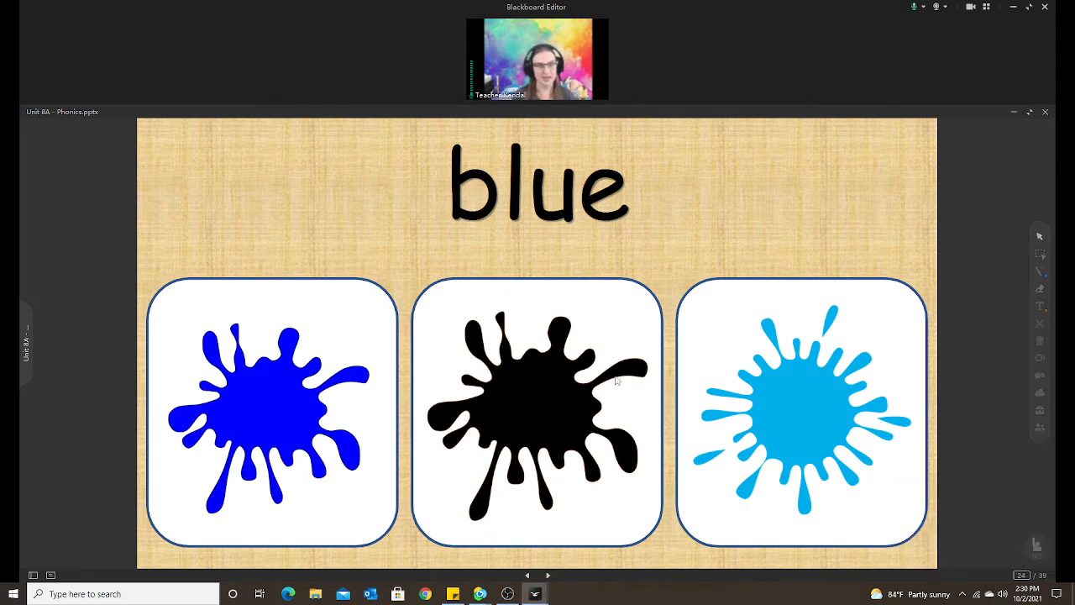
- Draw an arrow beside 'blue', erase the stray scribble, and bring up the classroom tools
left_click(1040, 271)
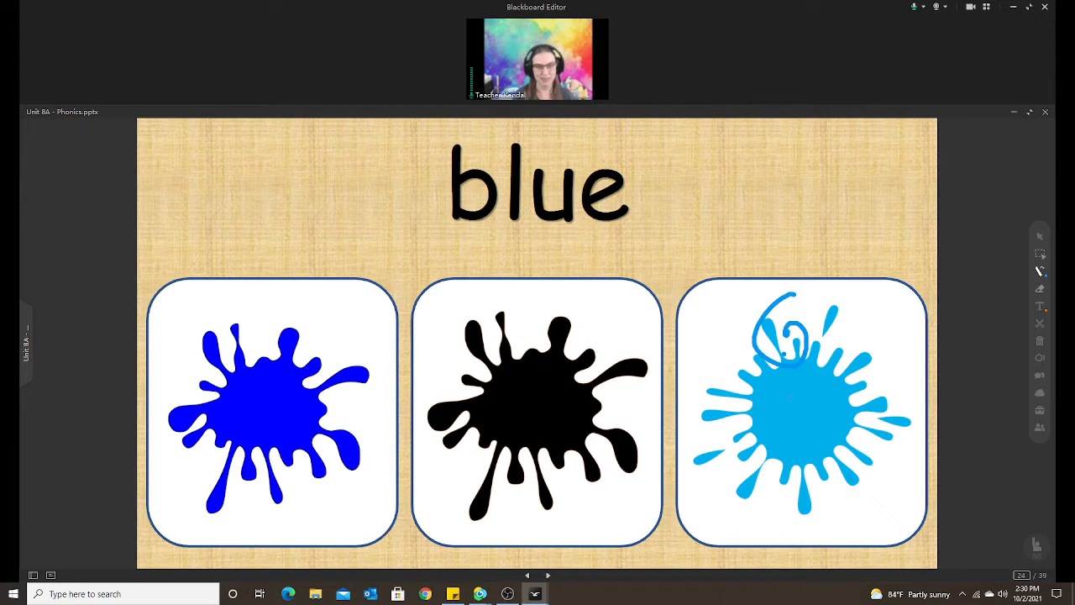
left_click(1039, 288)
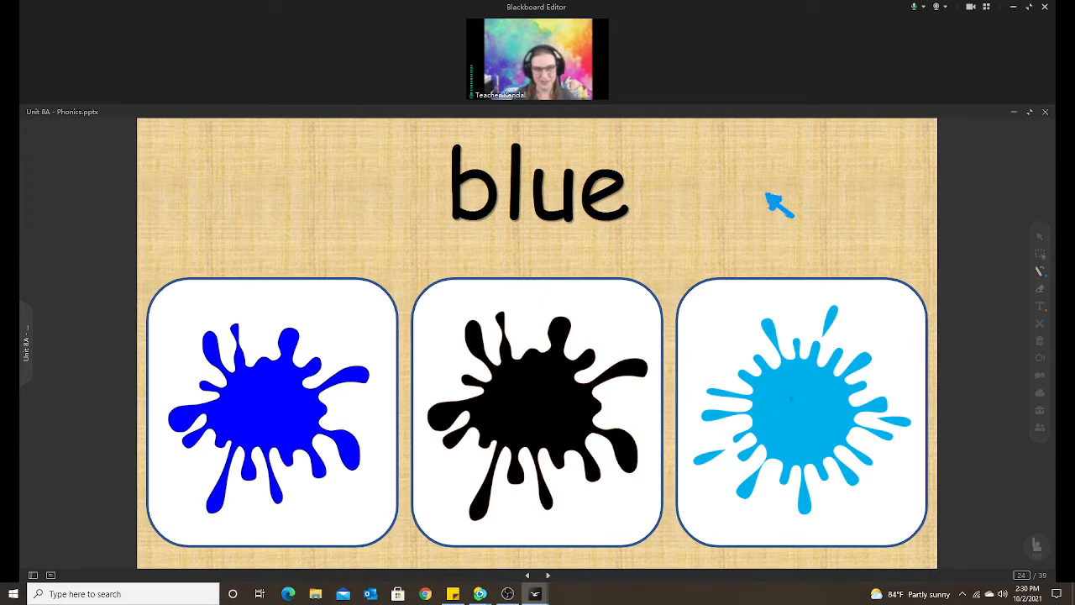
left_click(1039, 394)
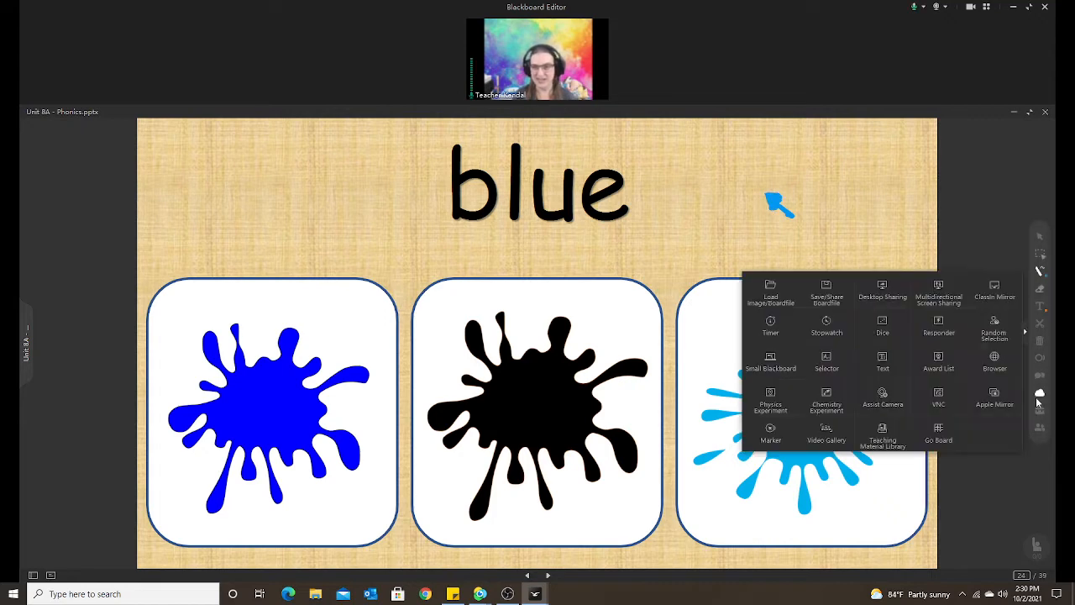
- Add the board tools guide picture and maximize the blue slide again
left_click(770, 290)
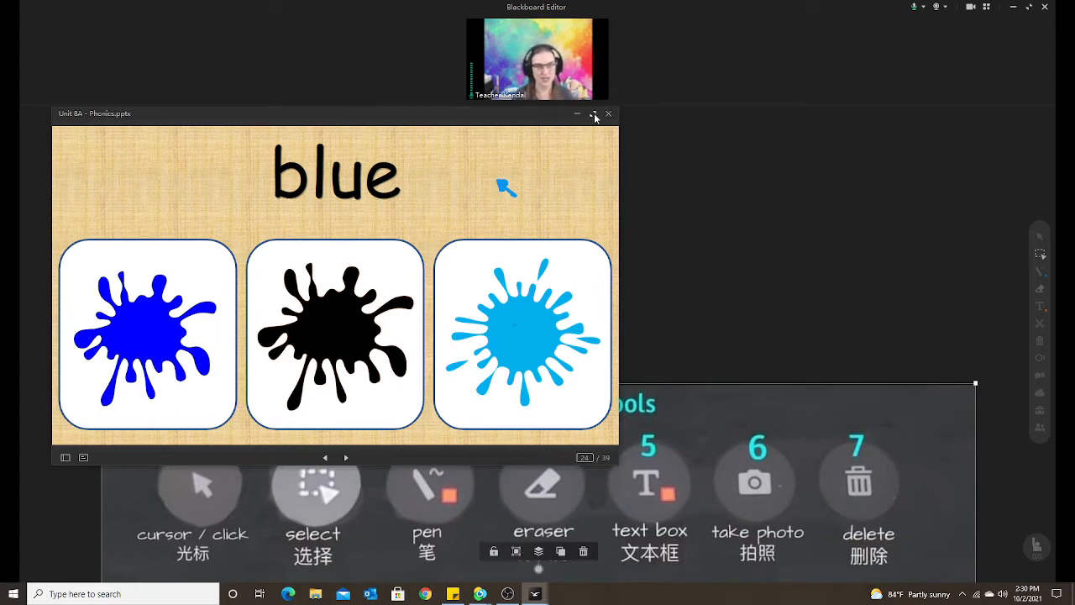
left_click(592, 113)
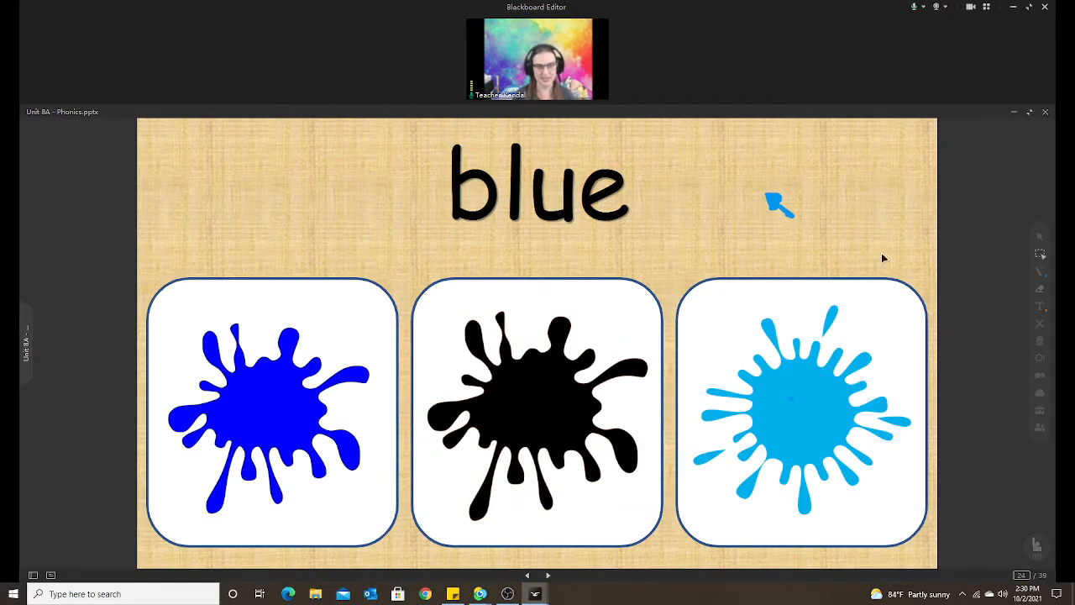
mouse_move(582, 350)
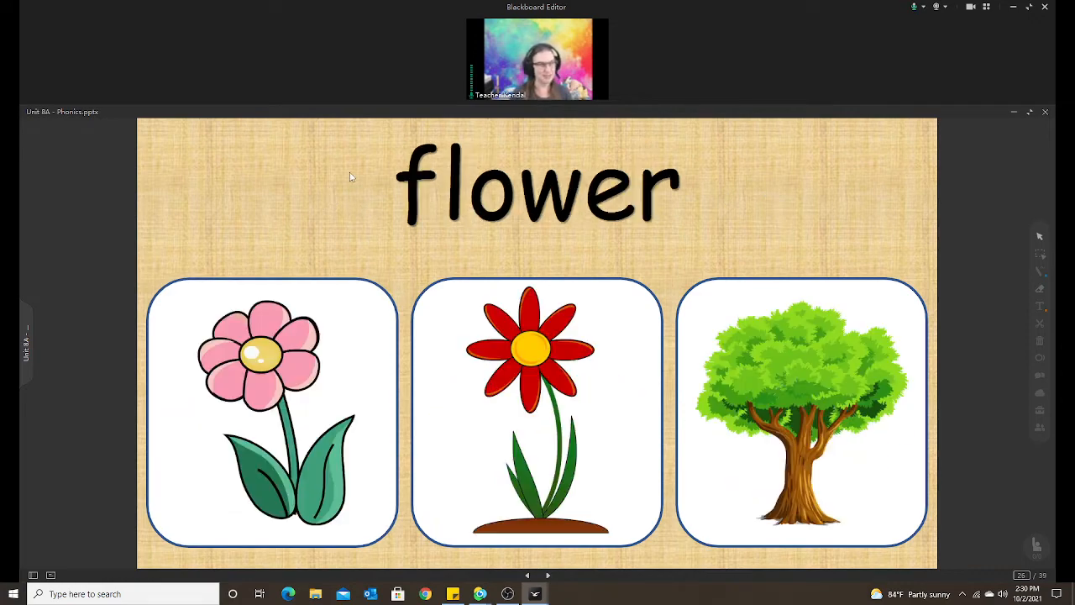
- Return from slide 26 to the 'blue' quiz on slide 24
left_click(528, 575)
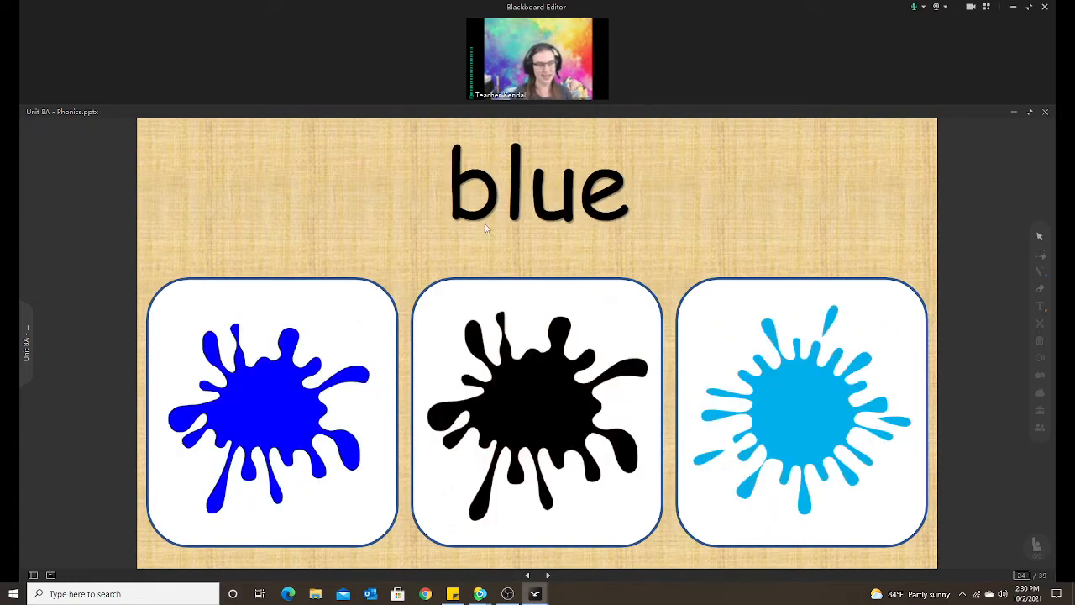
mouse_move(603, 242)
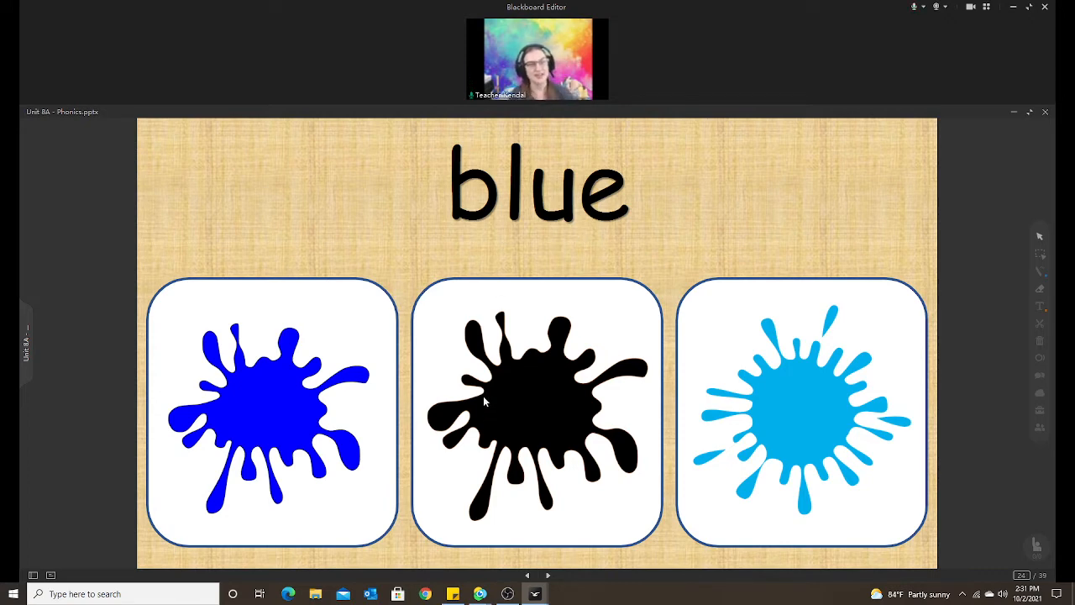
mouse_move(632, 223)
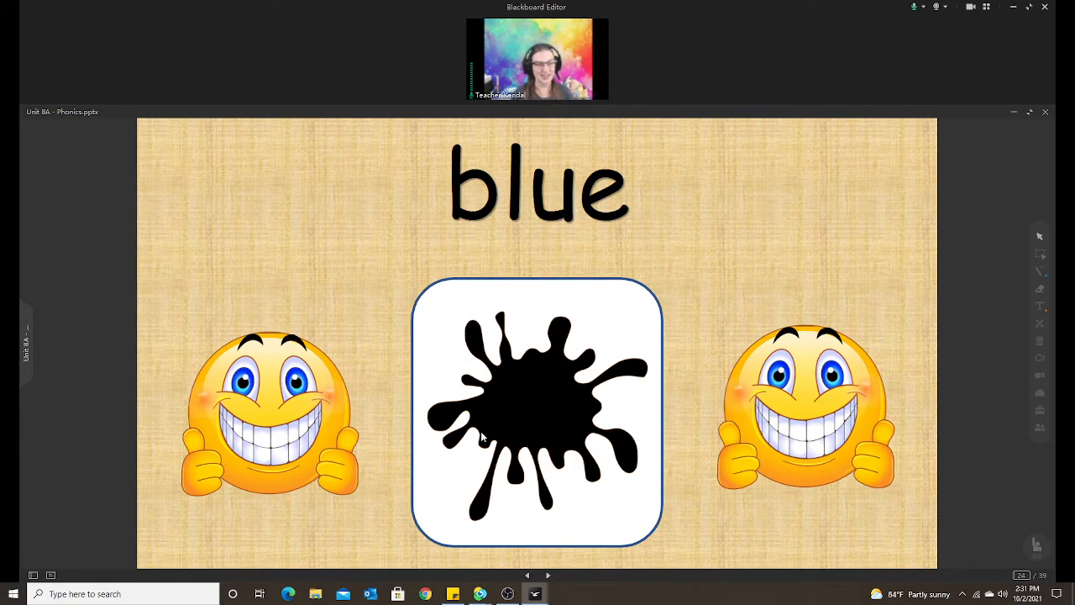
mouse_move(546, 394)
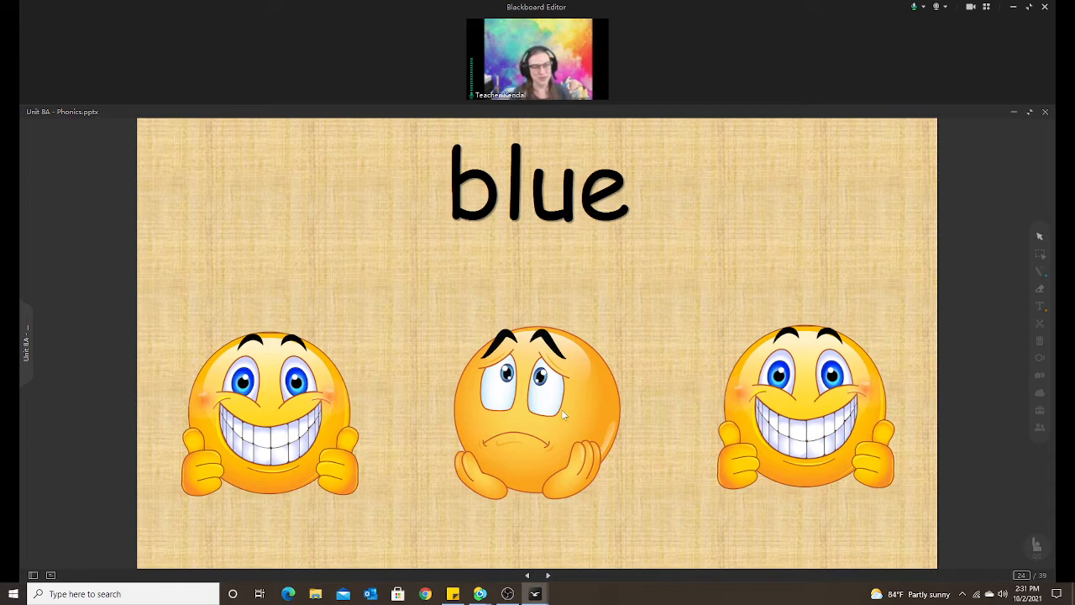
mouse_move(725, 297)
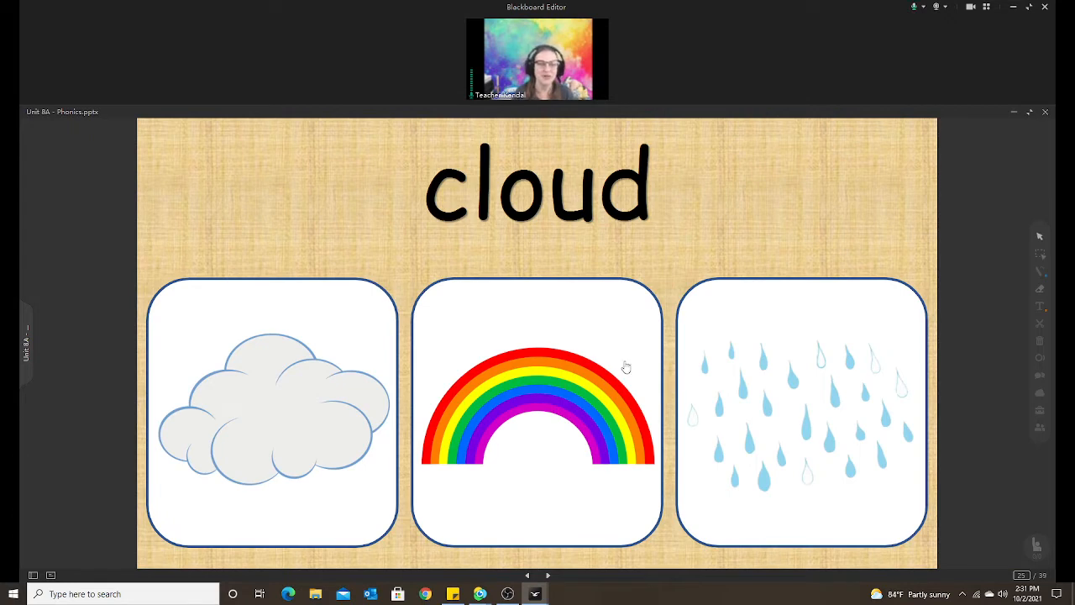
- Reveal the cloud picture on slide 25 as a correct thumbs-up answer
left_click(272, 412)
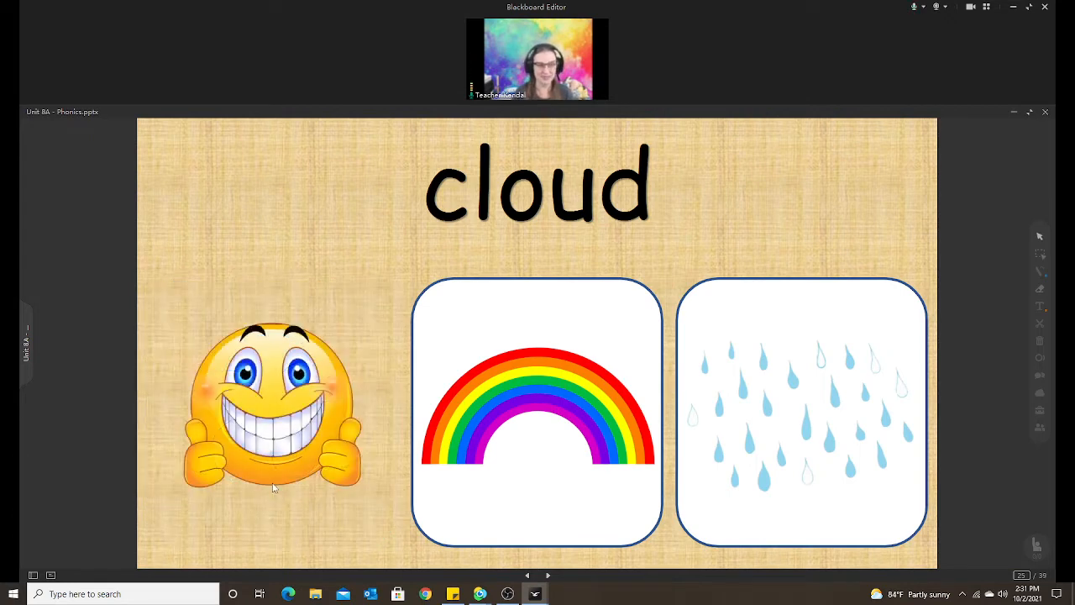
mouse_move(544, 372)
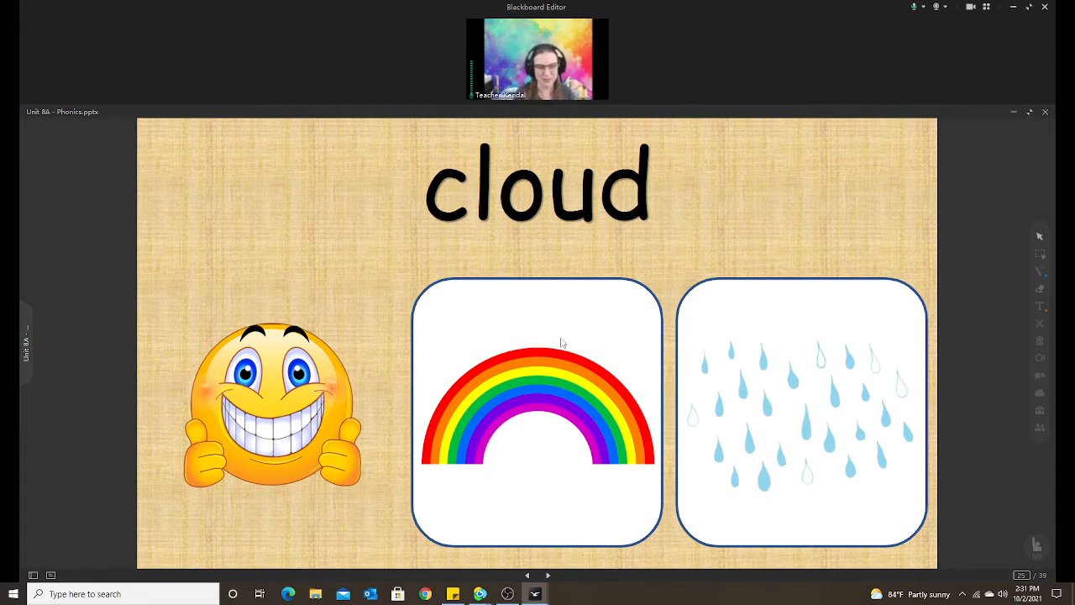
mouse_move(373, 400)
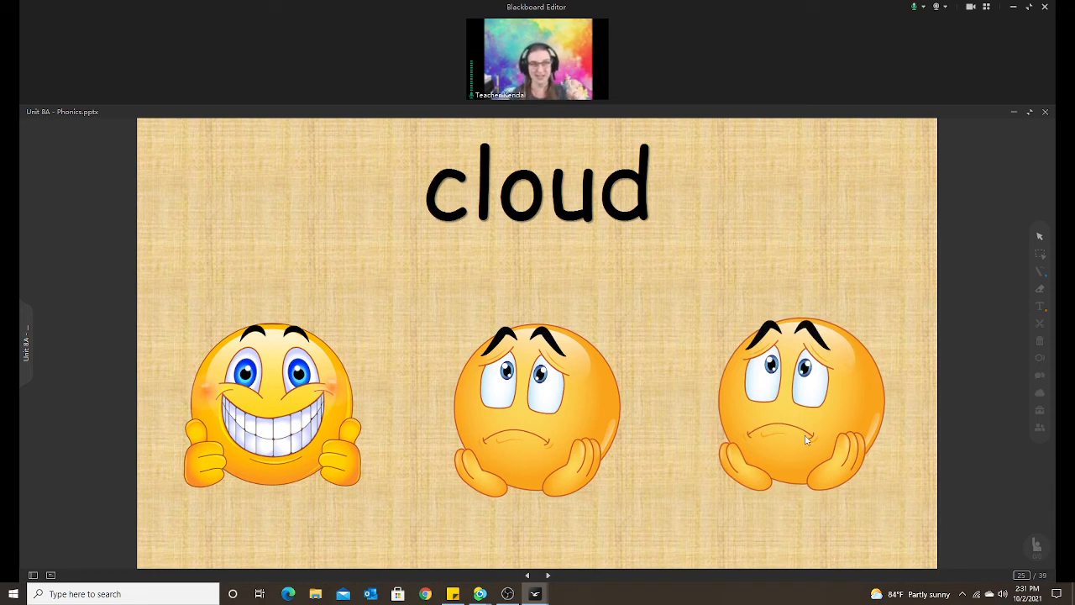
mouse_move(770, 384)
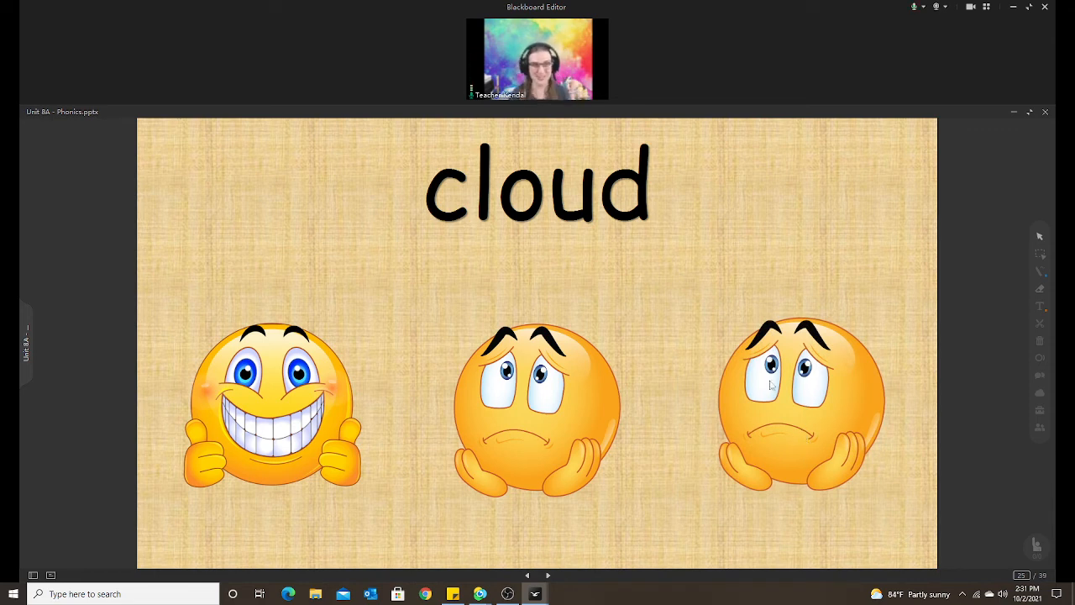
mouse_move(607, 390)
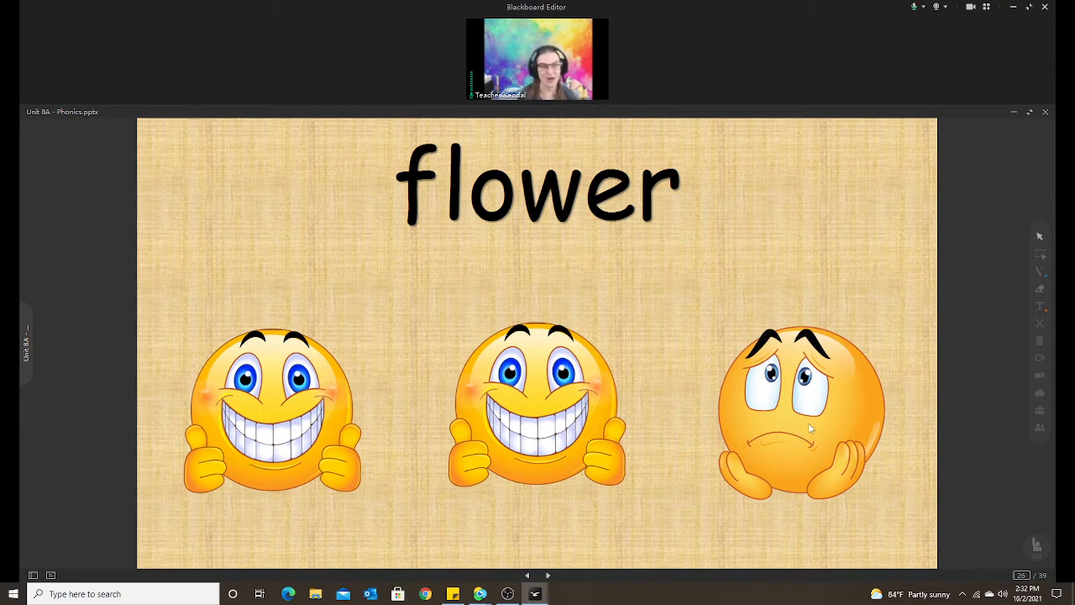
mouse_move(691, 327)
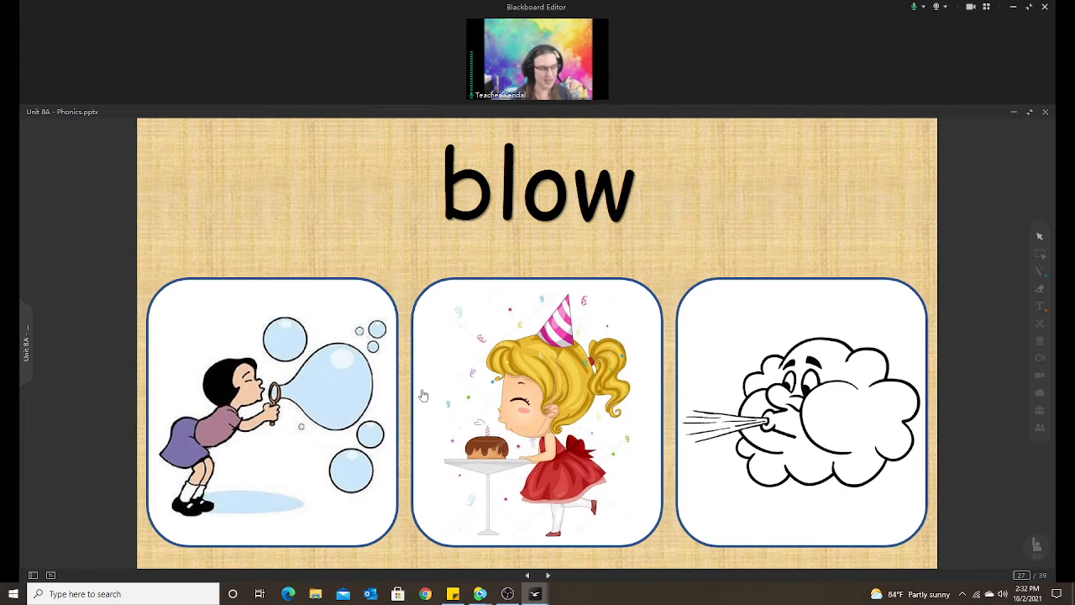
- Close the Unit 8A Phonics slideshow window, leaving the student tools chart on the board
left_click(1039, 287)
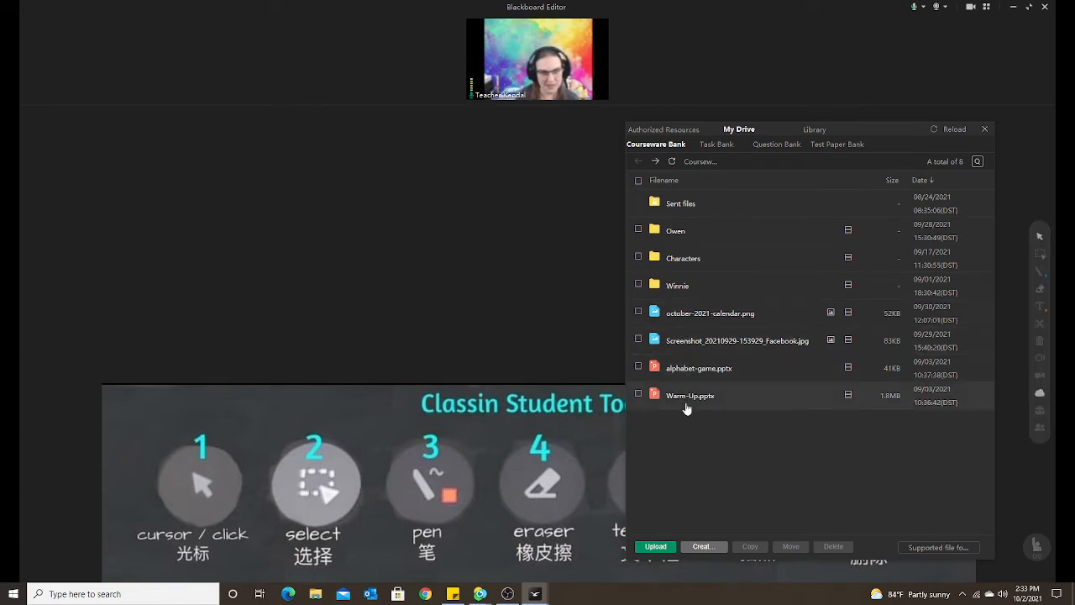
- Open the Phonics Matching Game file from the cloud drive and maximize it
double_click(677, 285)
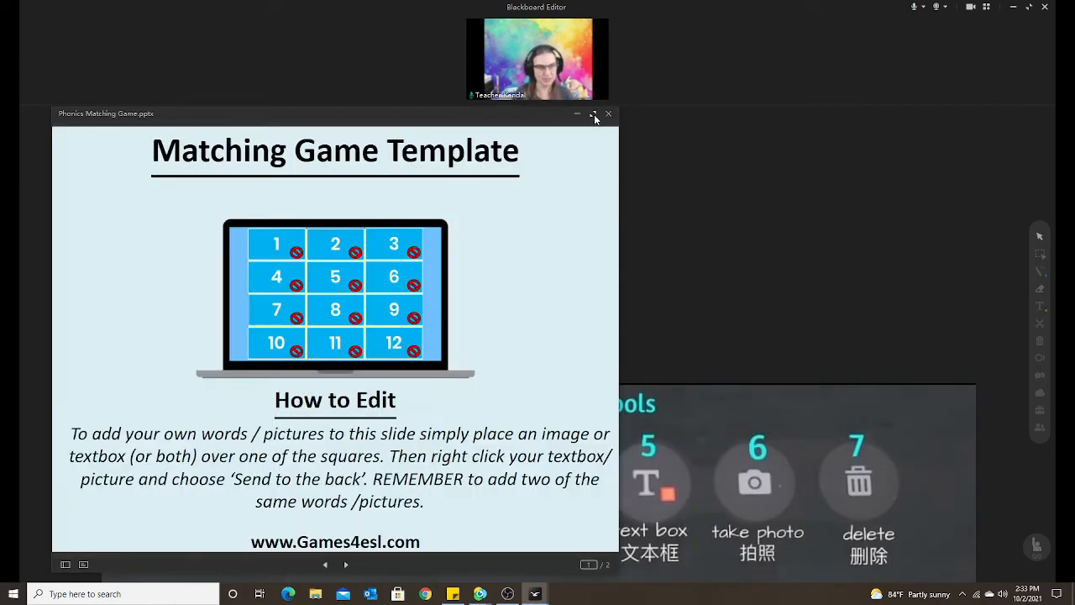
left_click(592, 113)
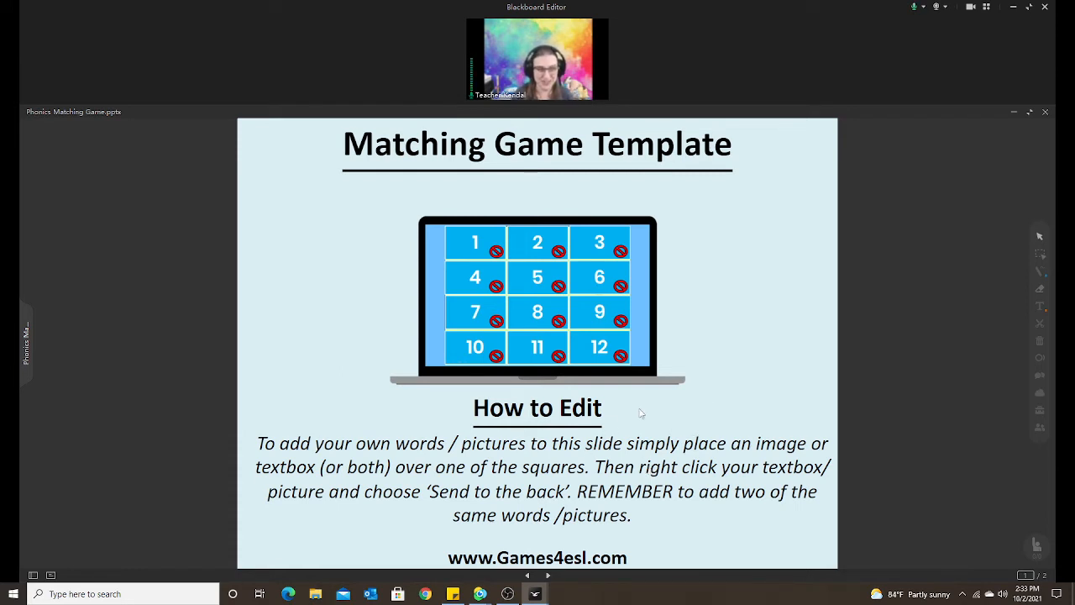
mouse_move(727, 460)
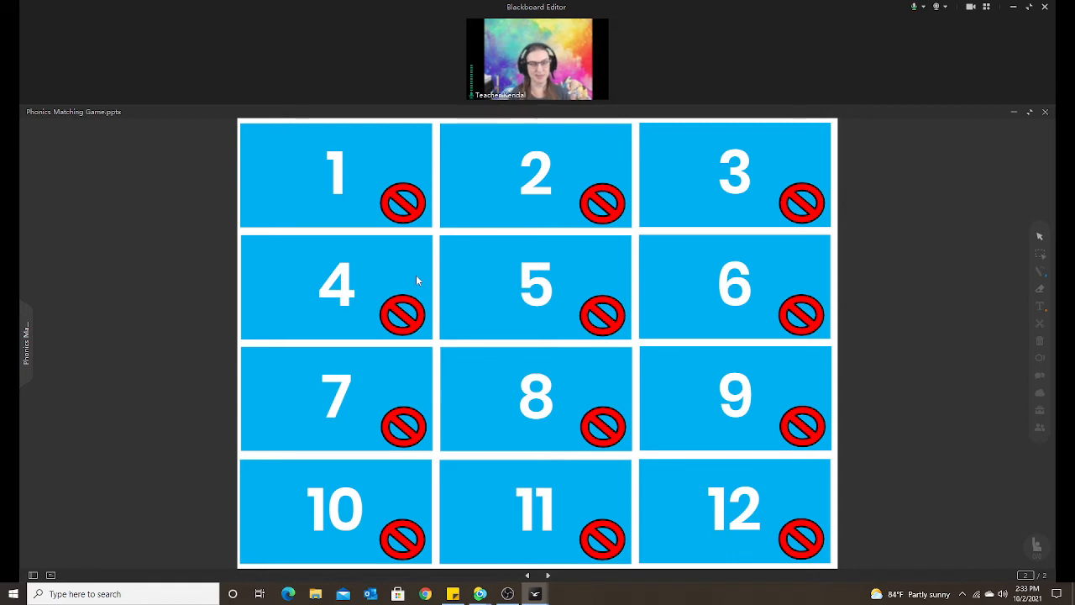
mouse_move(504, 327)
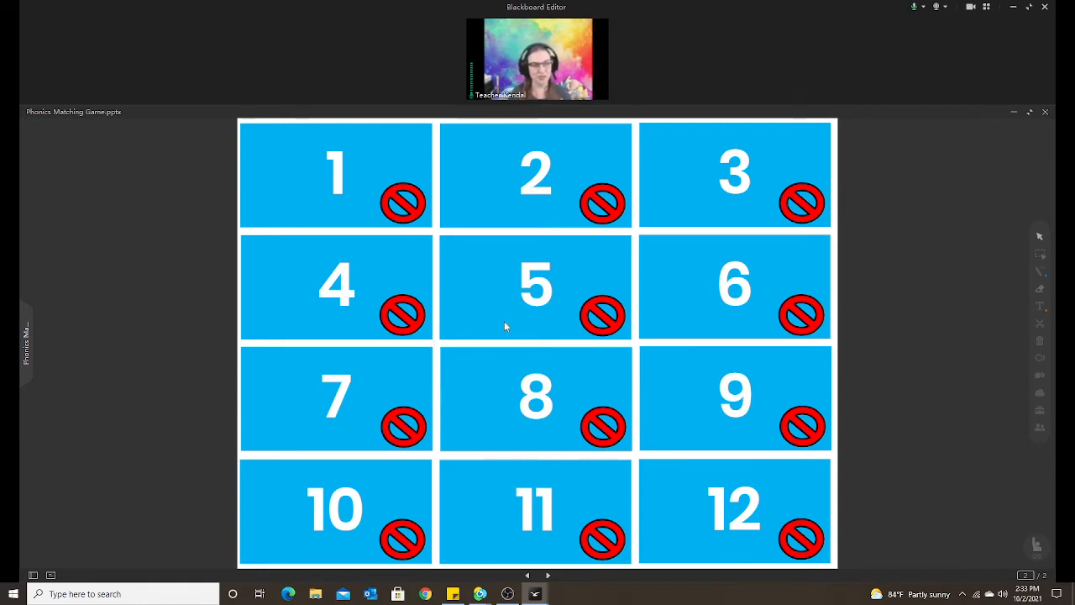
mouse_move(510, 314)
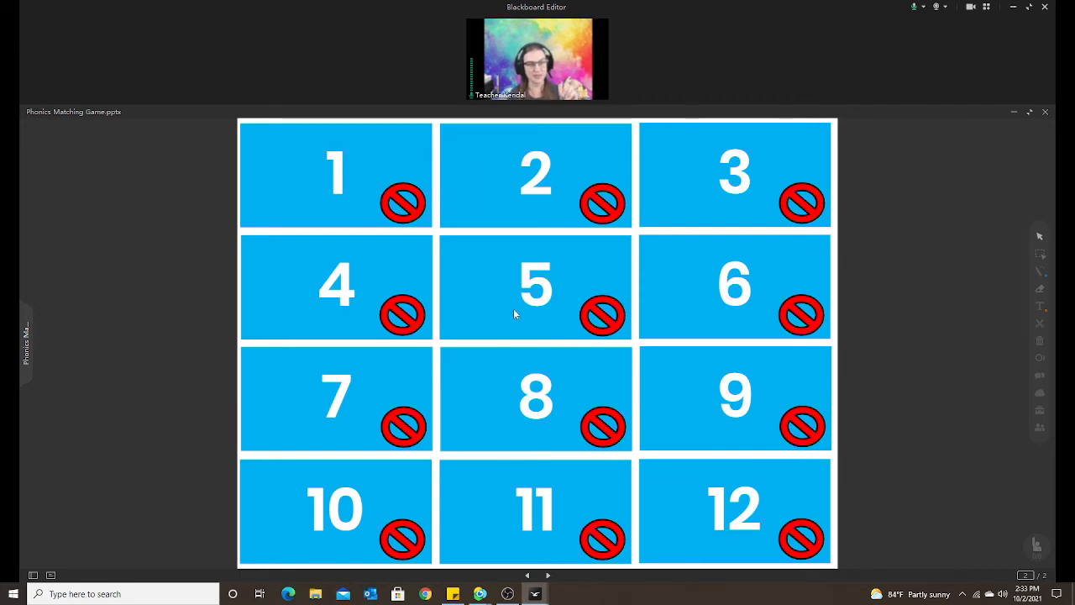
mouse_move(526, 304)
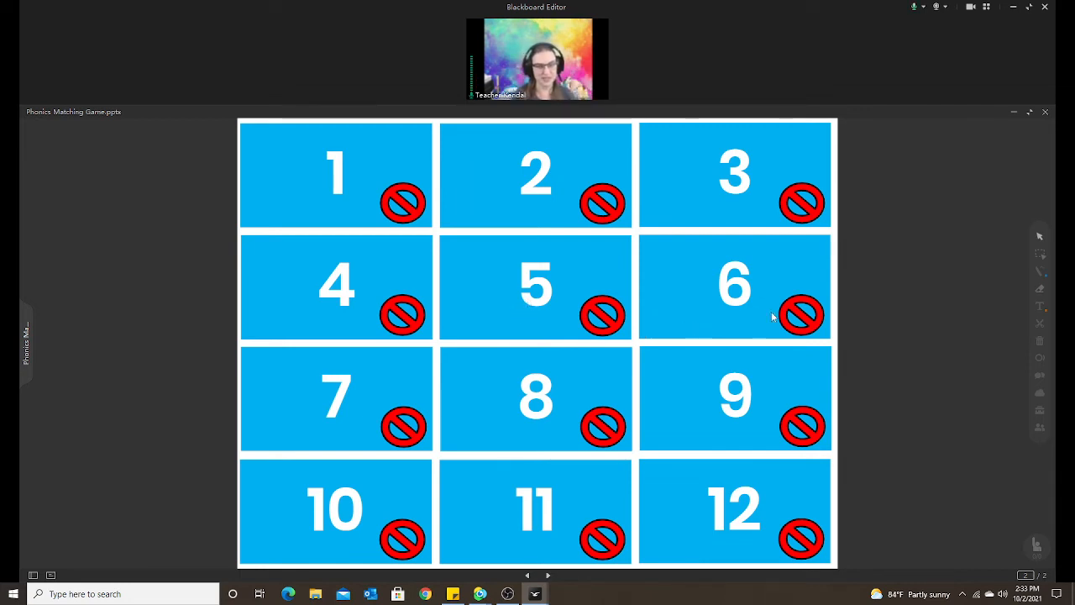
mouse_move(945, 343)
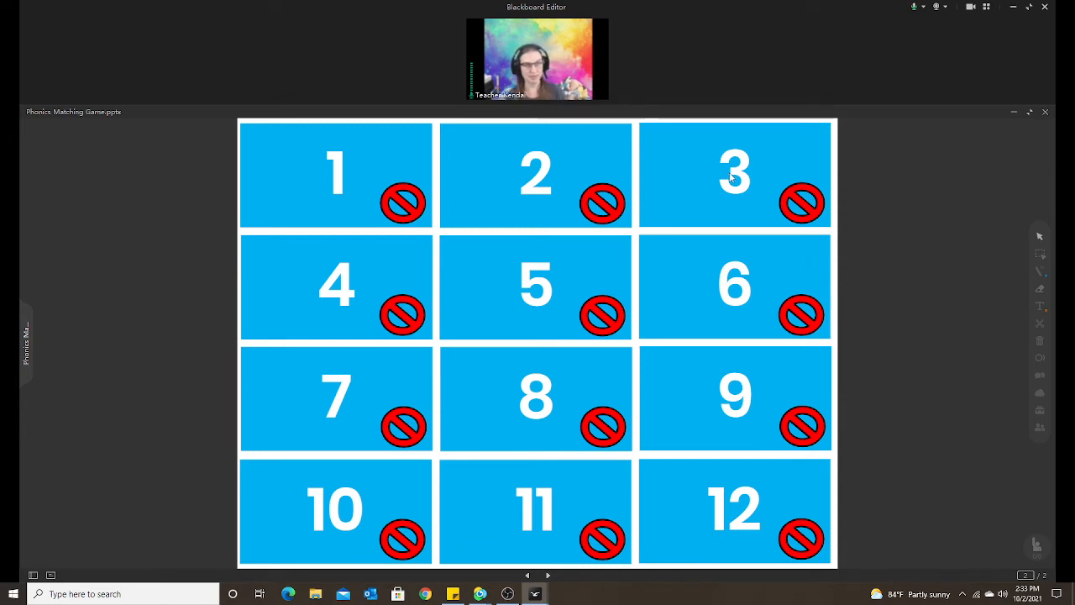
mouse_move(746, 199)
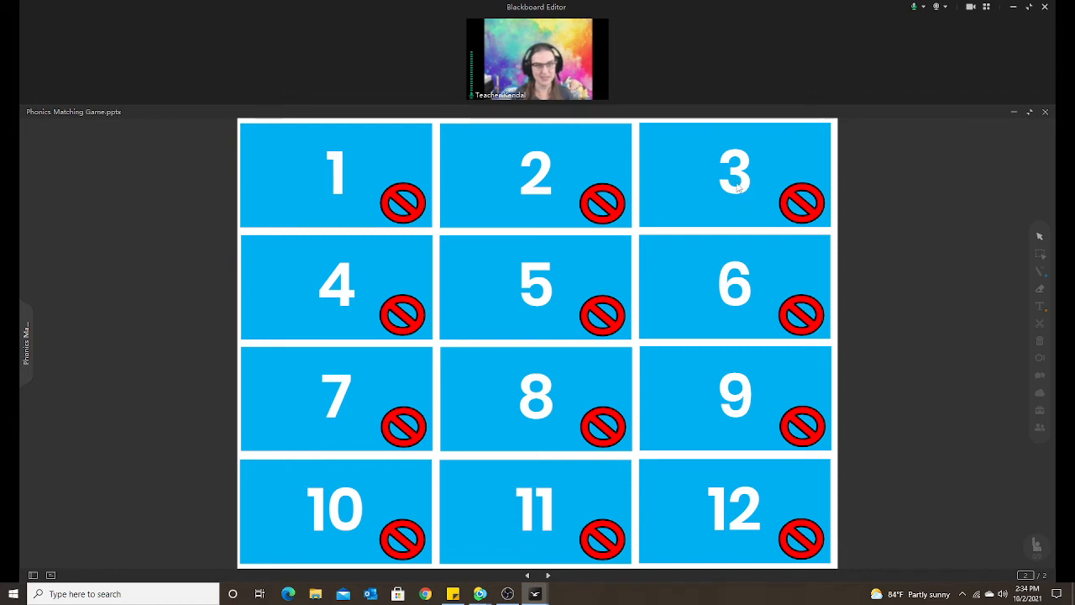
- Flip squares 3, 5 and 12, cover the mismatches, then re-reveal the cloud under square 5
left_click(734, 174)
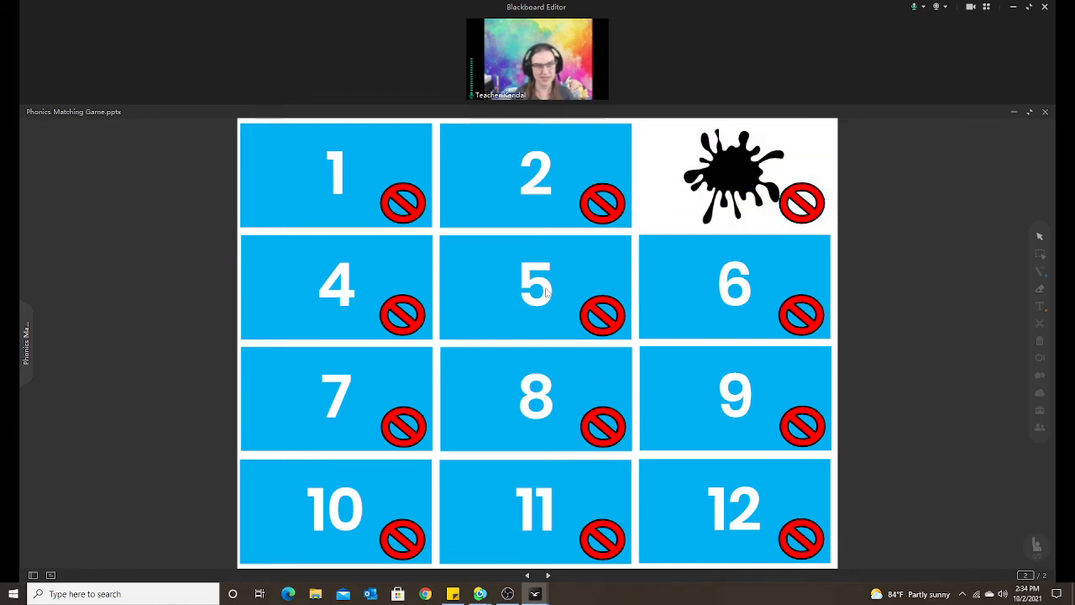
left_click(535, 285)
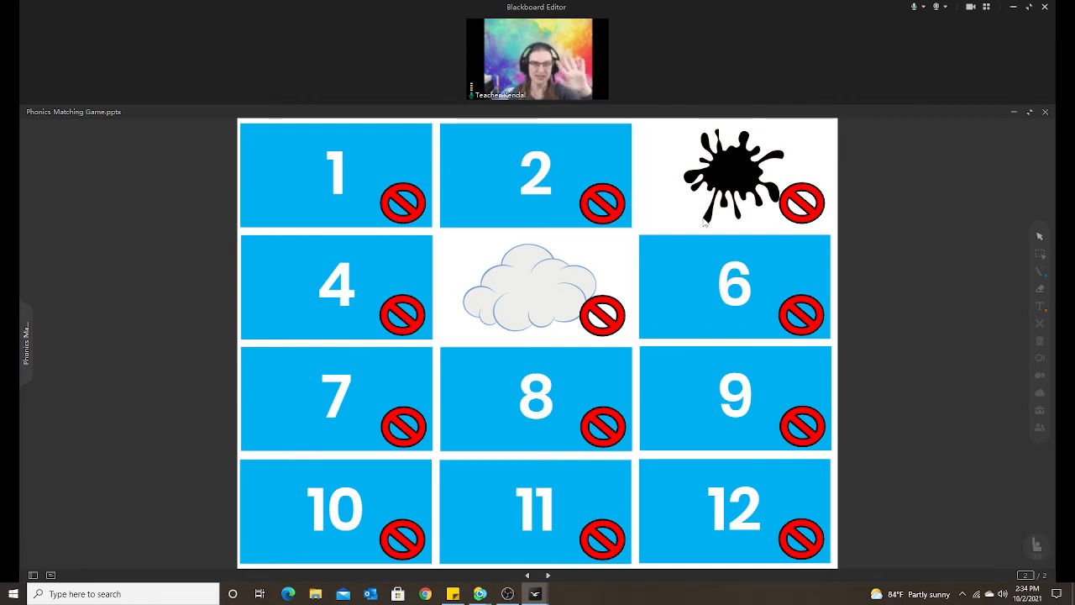
mouse_move(760, 214)
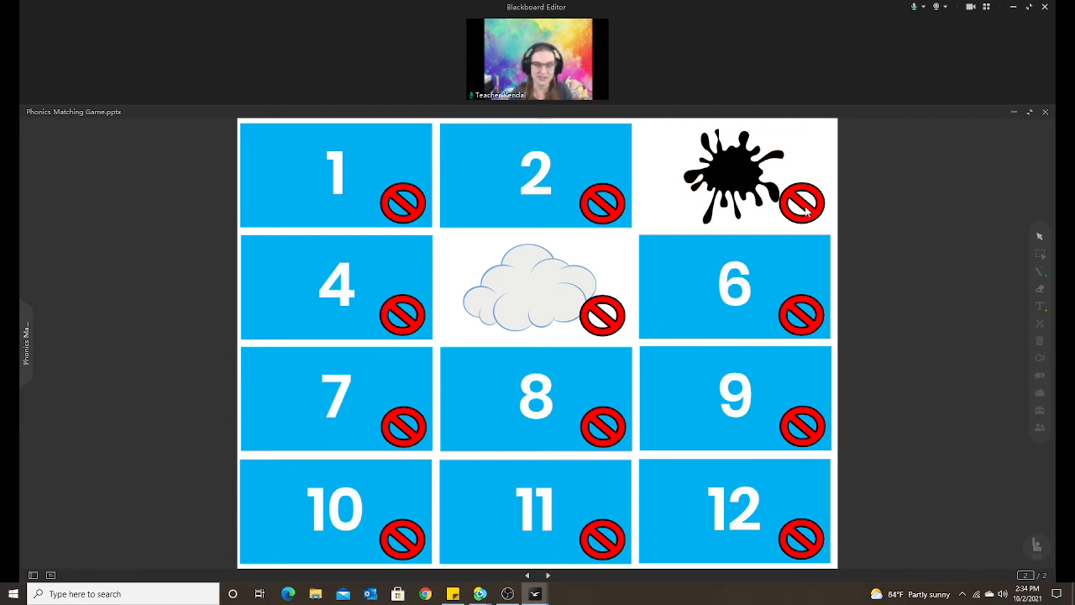
left_click(735, 174)
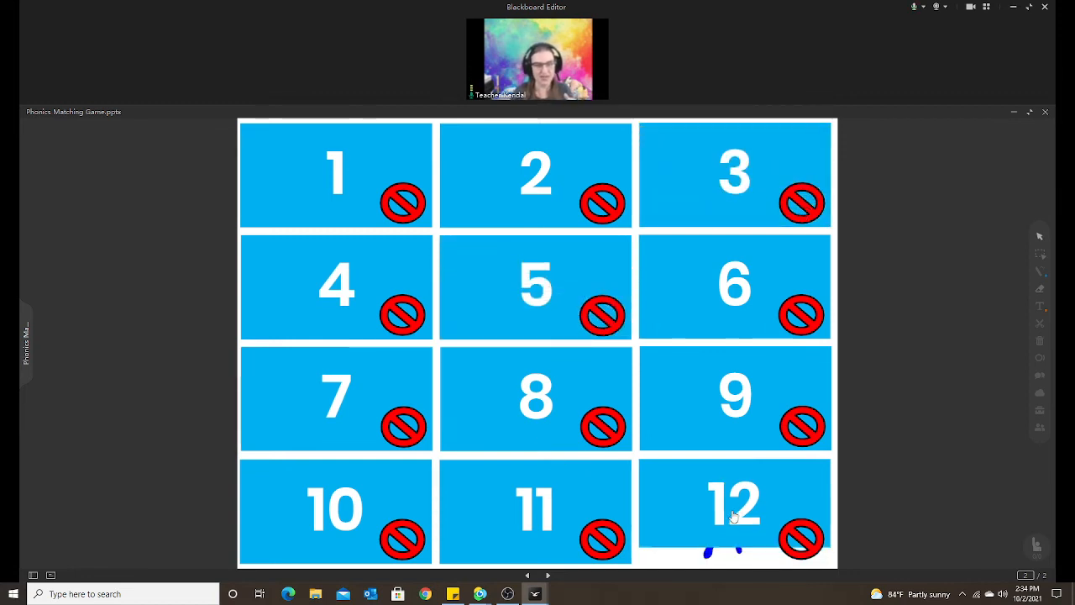
left_click(733, 504)
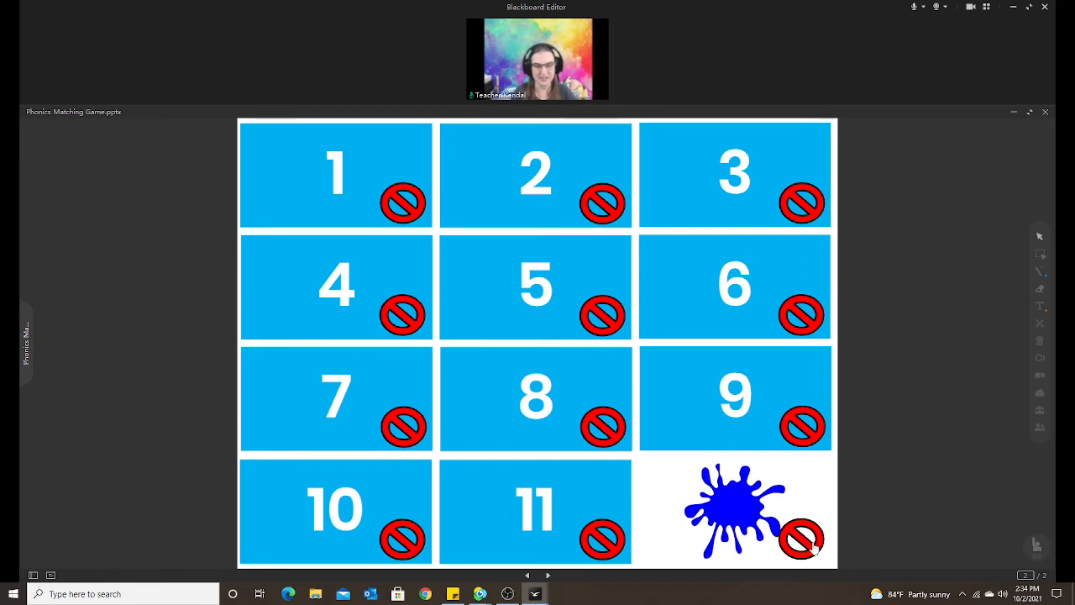
left_click(735, 510)
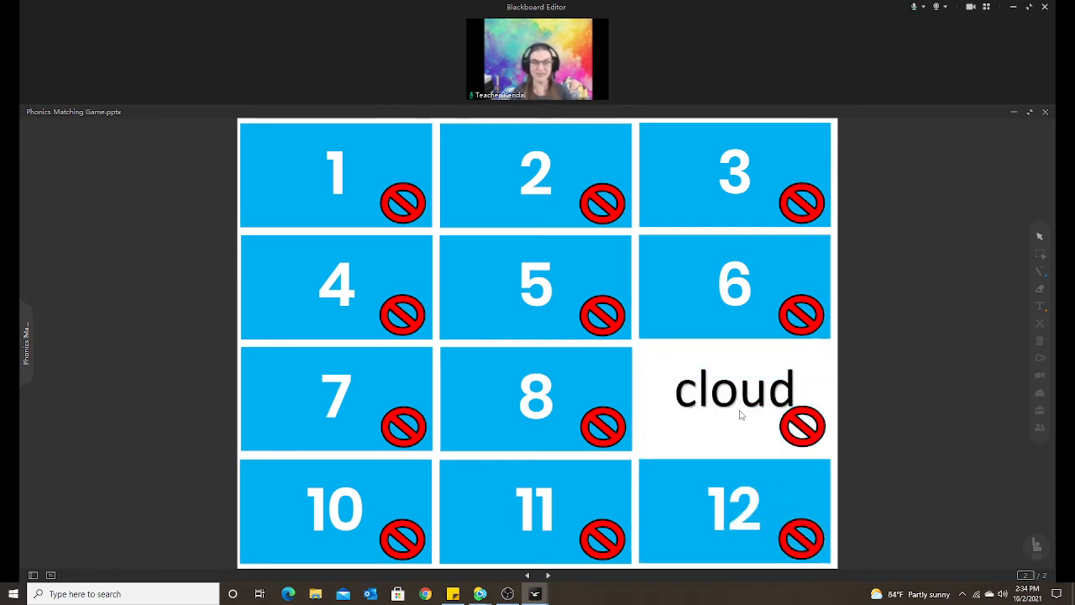
left_click(535, 286)
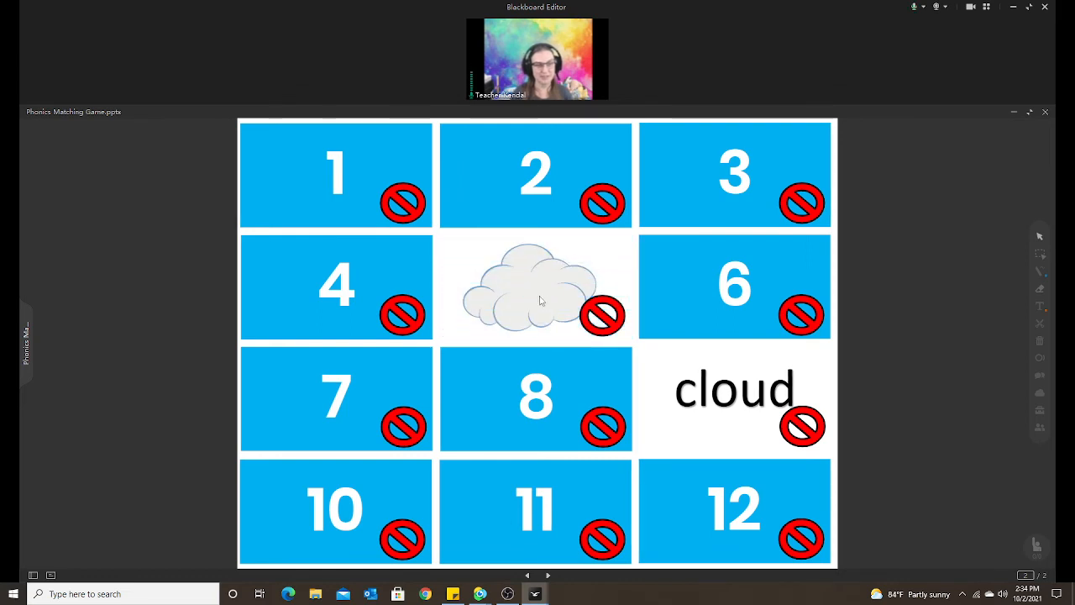
mouse_move(545, 327)
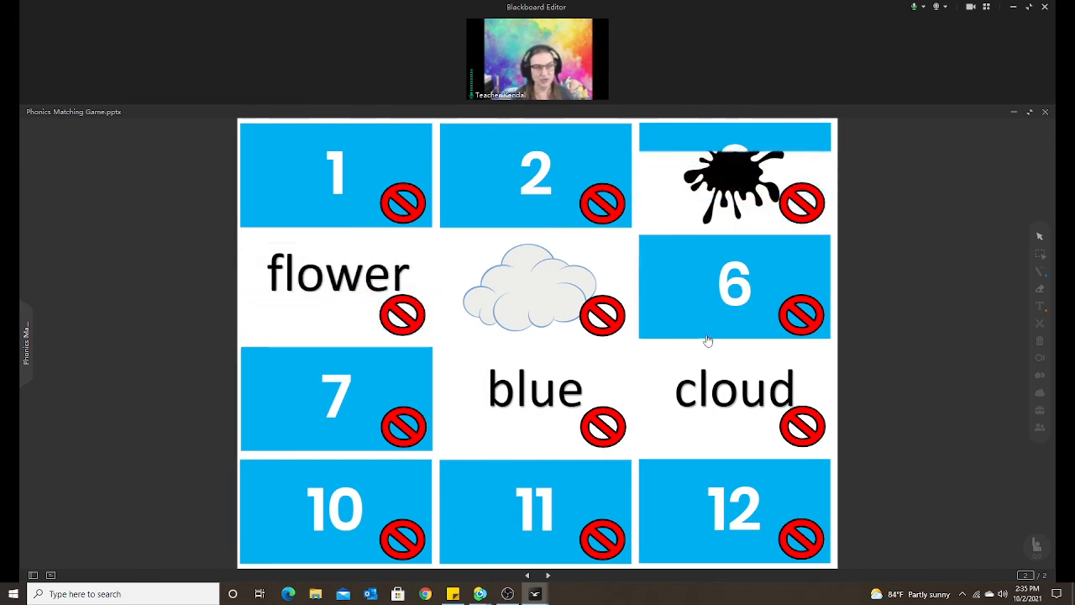
- Flip square 6 to reveal the 'flag' card
left_click(734, 285)
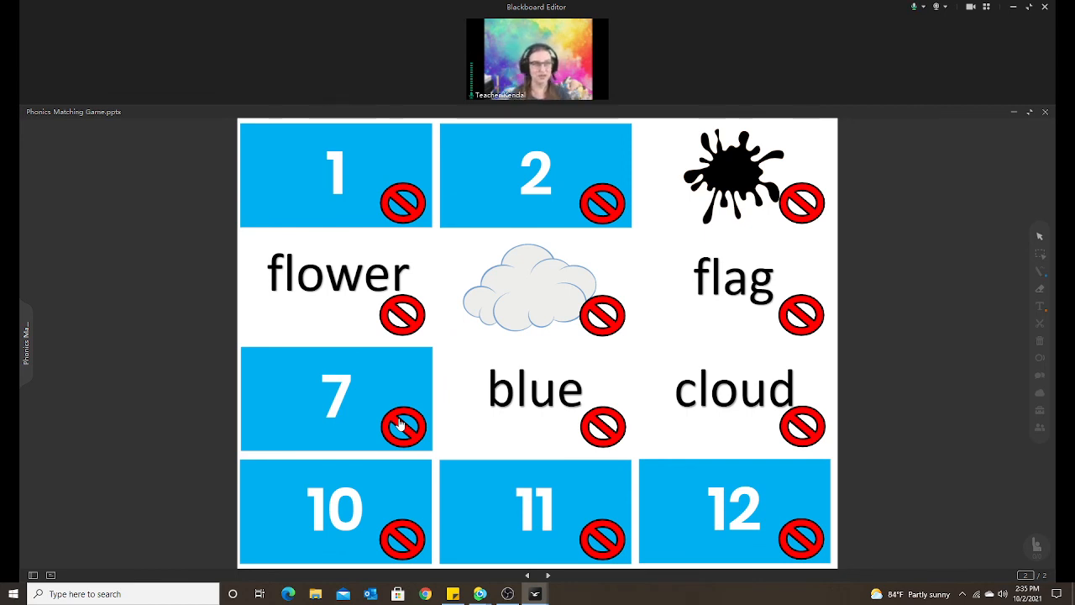
mouse_move(449, 422)
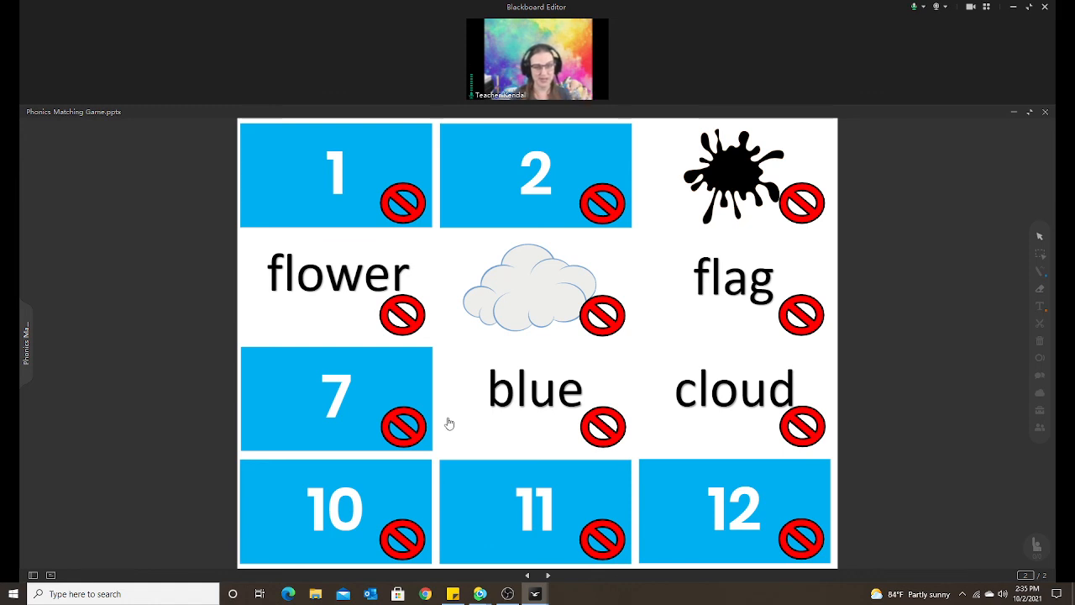
mouse_move(469, 424)
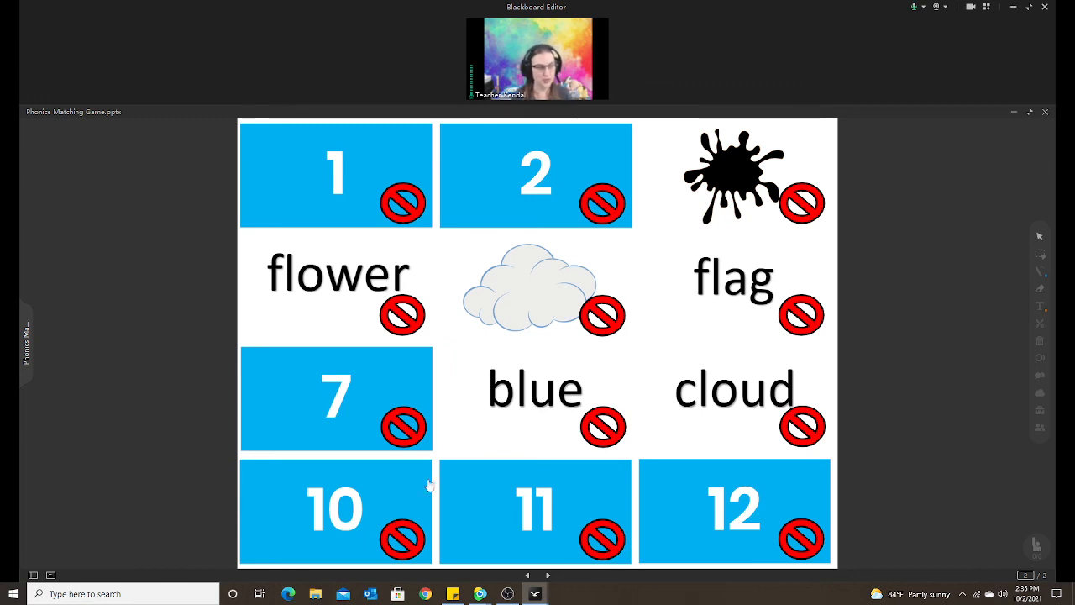
- Show the slide list and return to slide 1, the Matching Game Template instructions
left_click(32, 575)
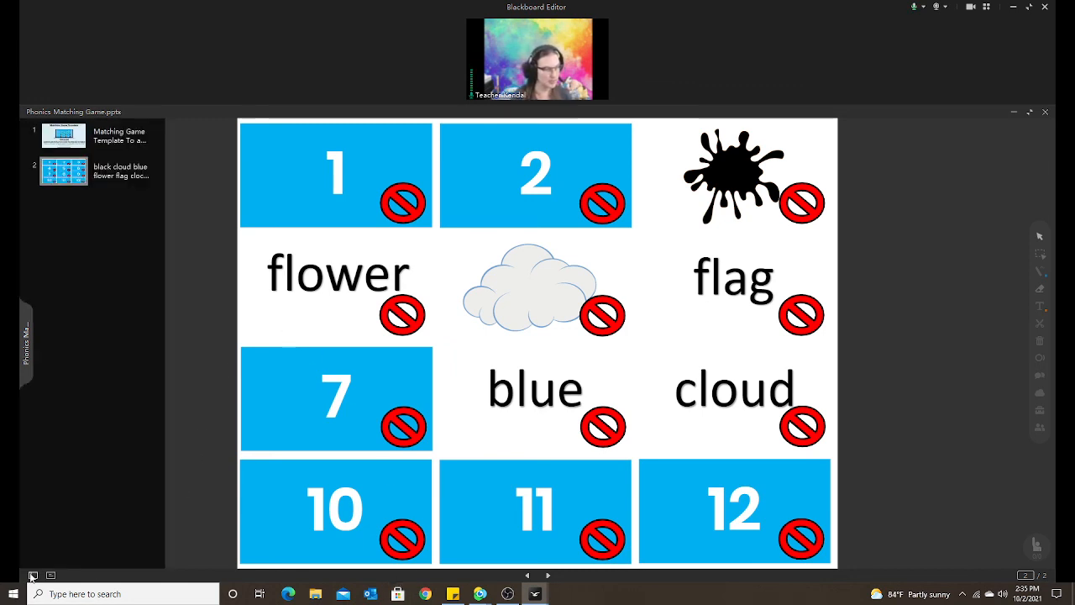
left_click(64, 135)
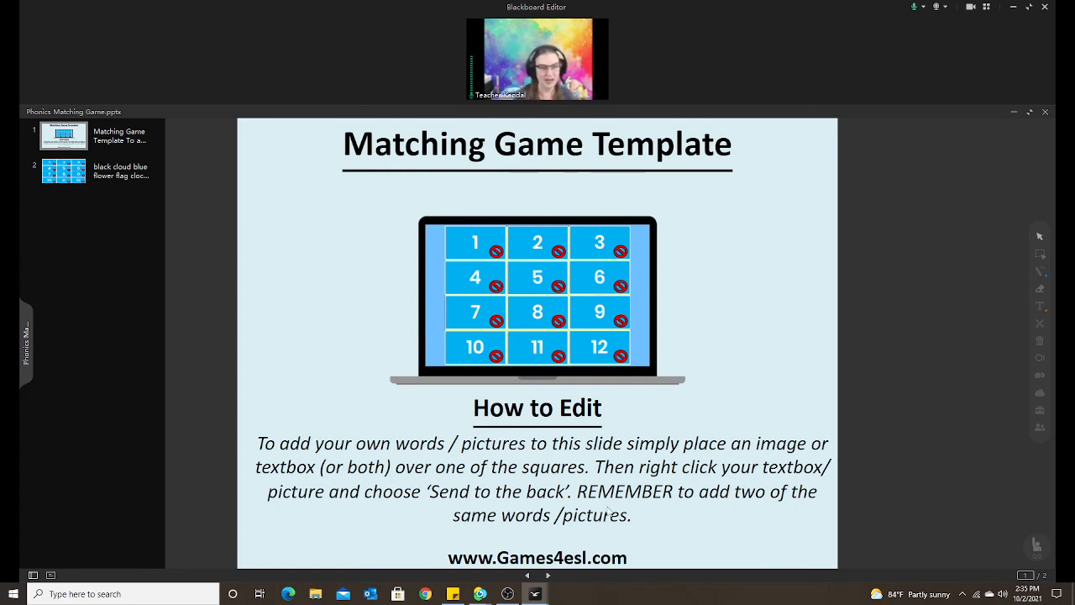
mouse_move(657, 477)
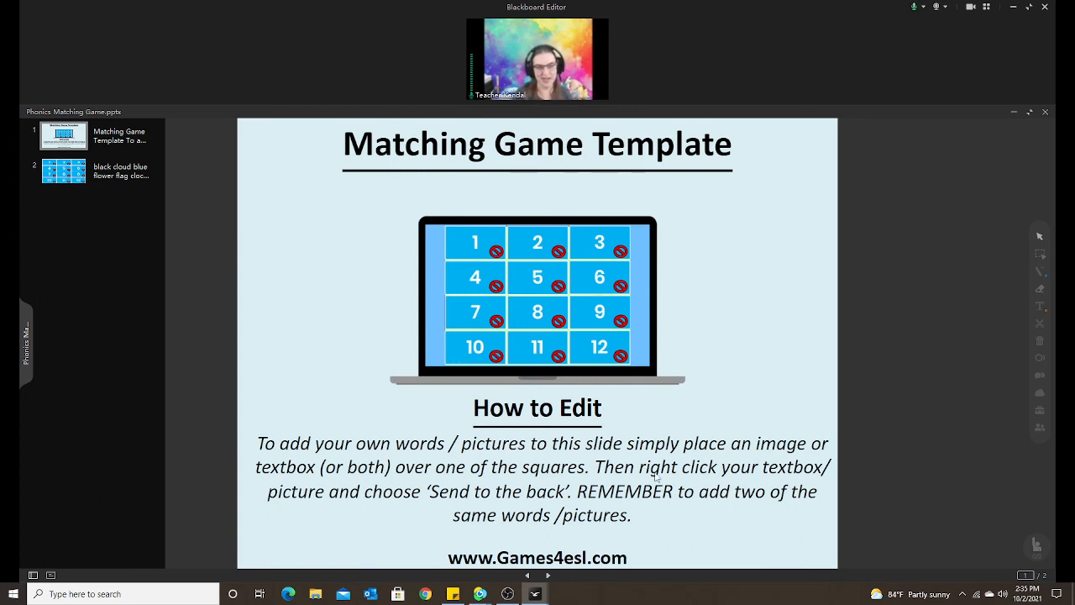